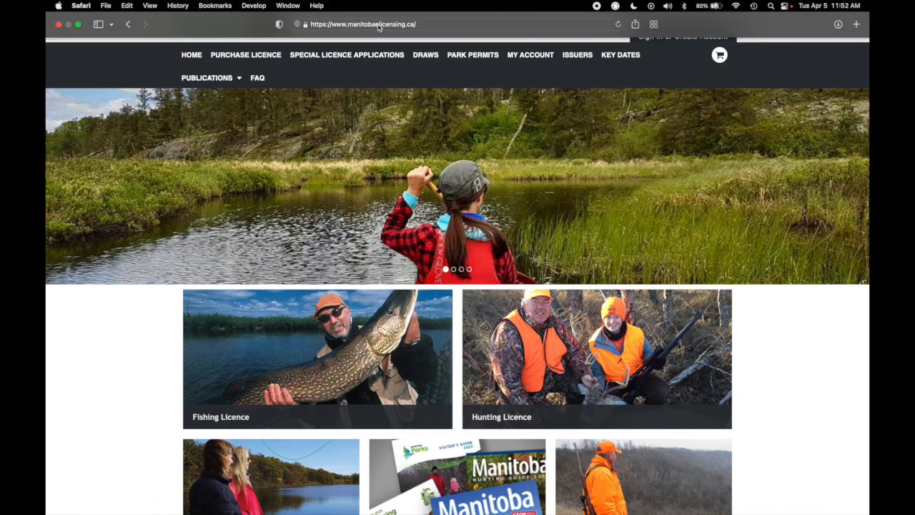
pyautogui.moveTo(374, 29)
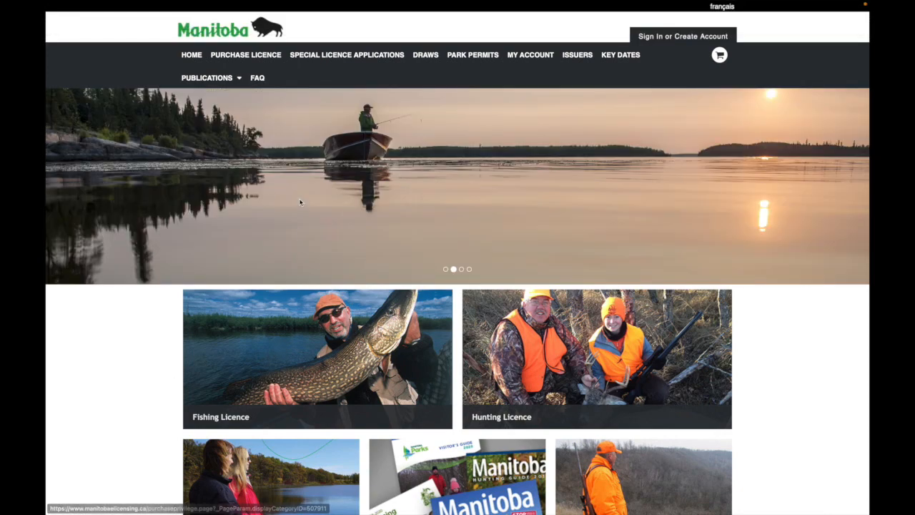
# Go to the Sign In page and start a new individual account request
pyautogui.click(206, 77)
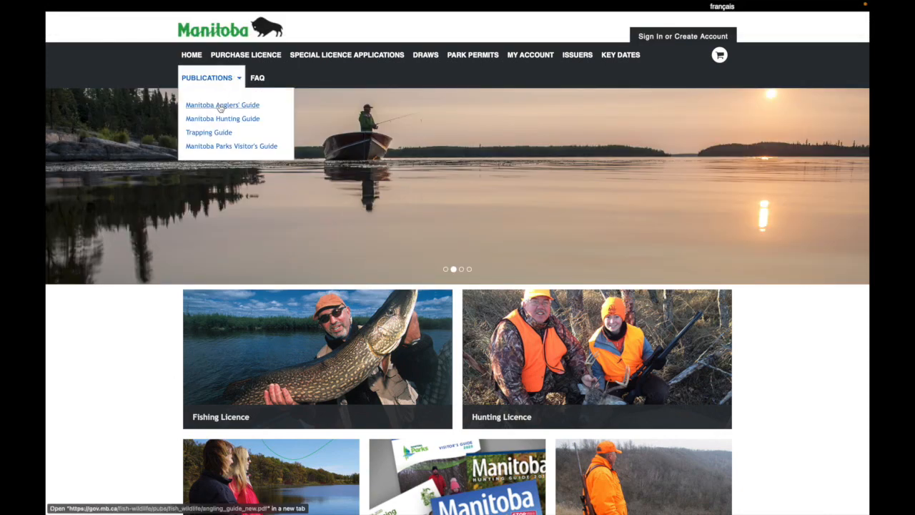
pyautogui.moveTo(223, 119)
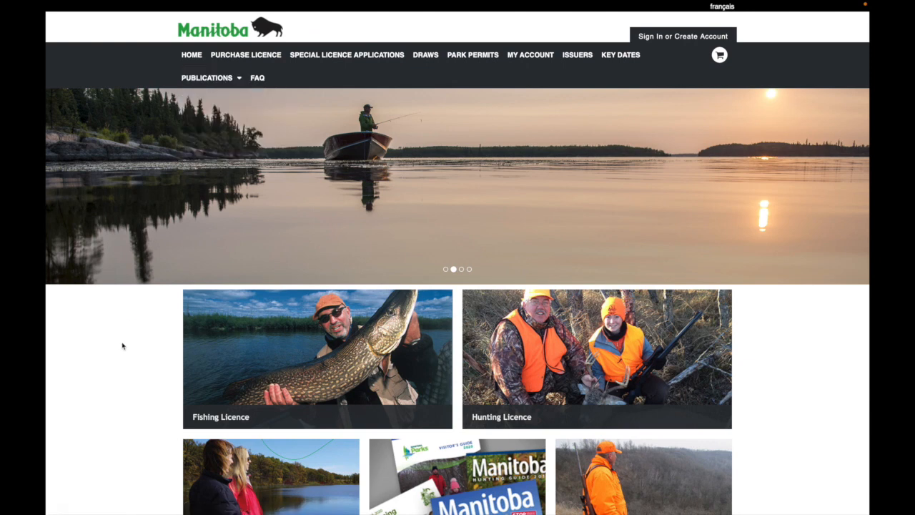
pyautogui.click(682, 36)
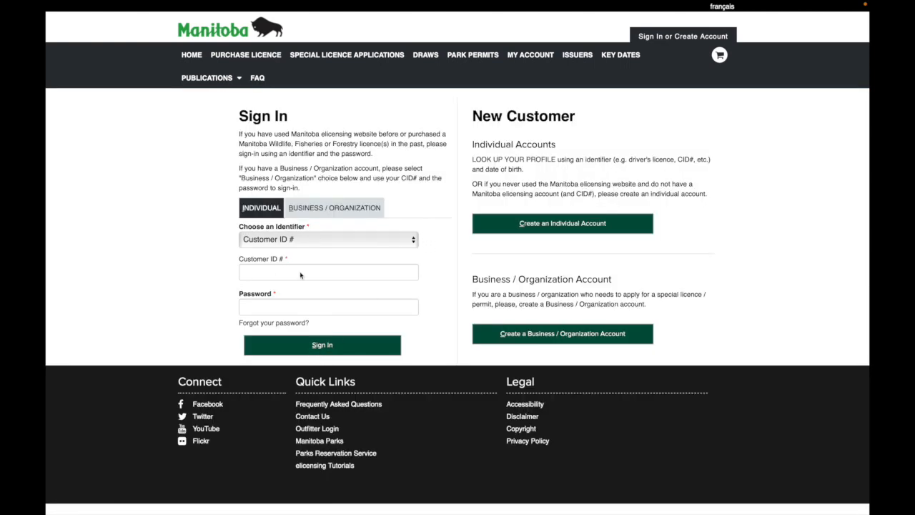
pyautogui.moveTo(391, 220)
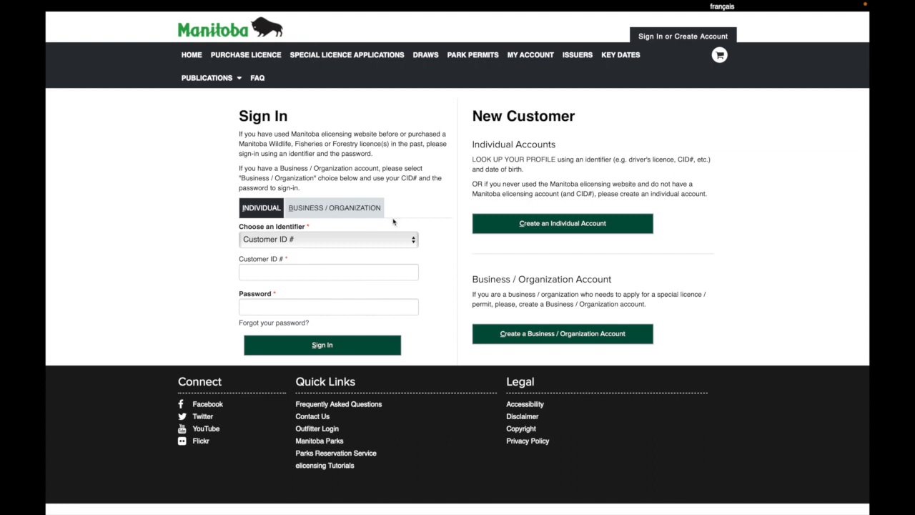
pyautogui.moveTo(514, 159)
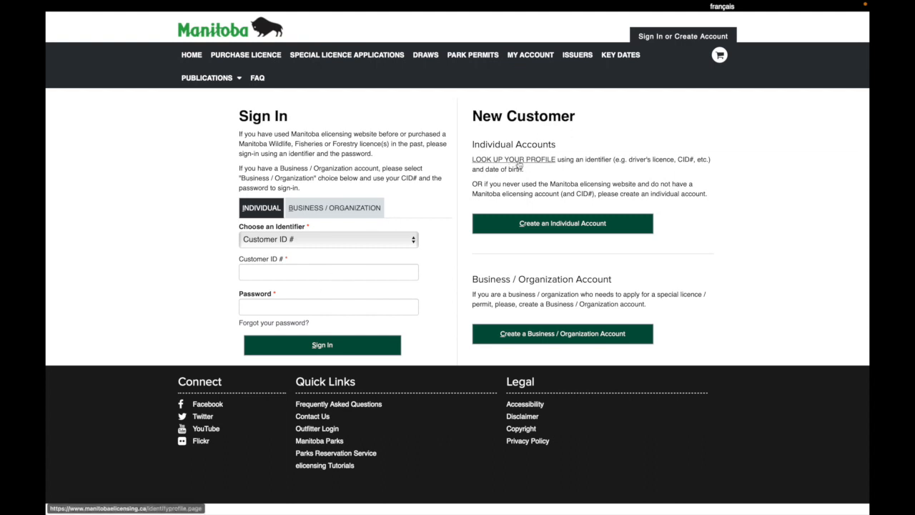
pyautogui.click(513, 159)
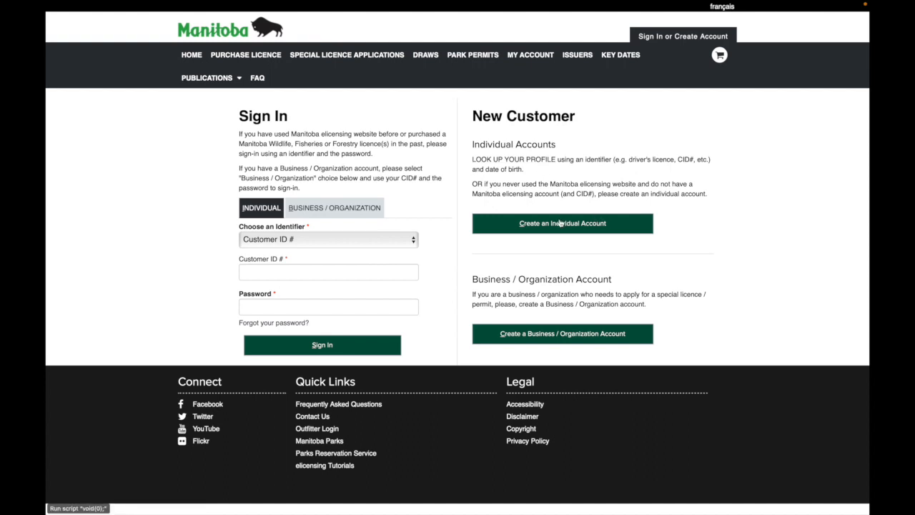
pyautogui.click(563, 223)
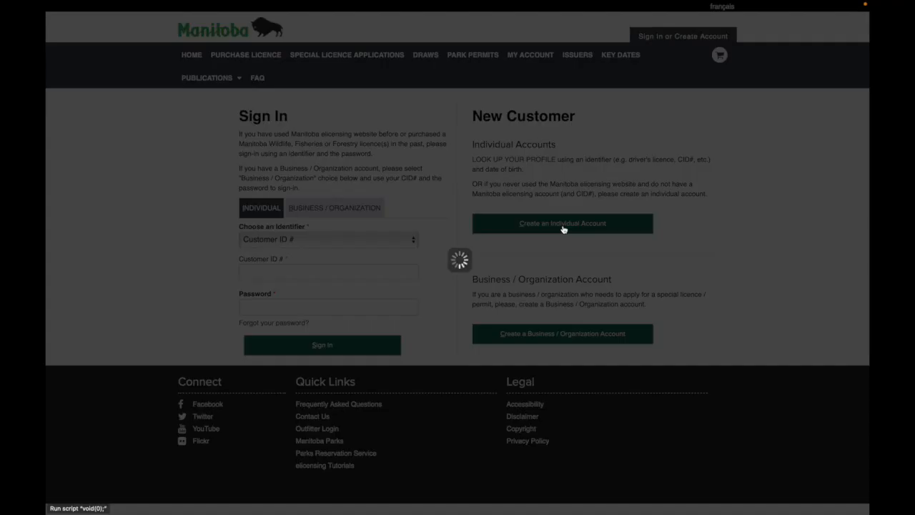
# Load the Create an Account form and check the available Identification Type options
pyautogui.click(563, 223)
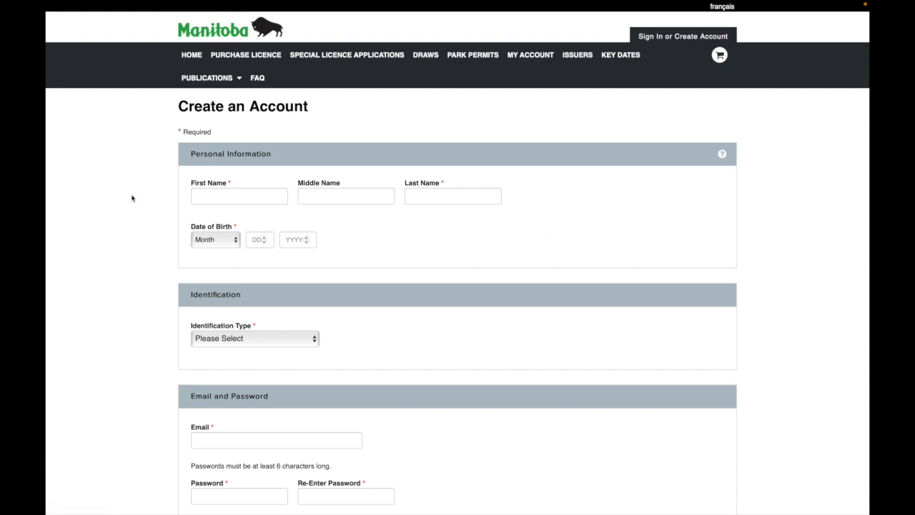
pyautogui.scroll(-3)
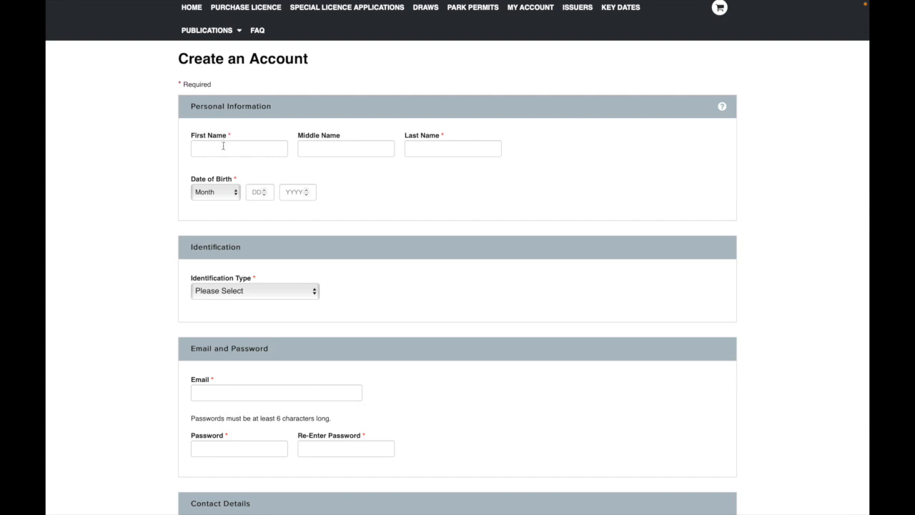
pyautogui.scroll(-3)
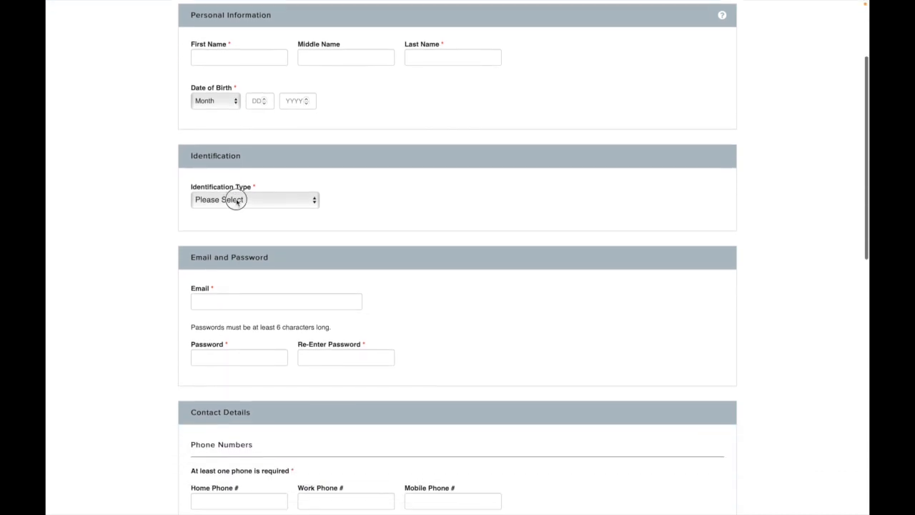
pyautogui.click(254, 200)
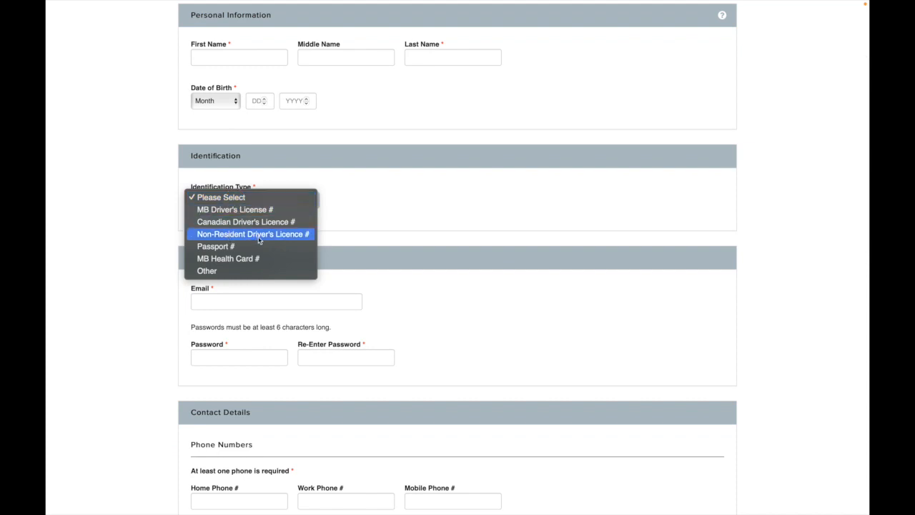
pyautogui.moveTo(239, 246)
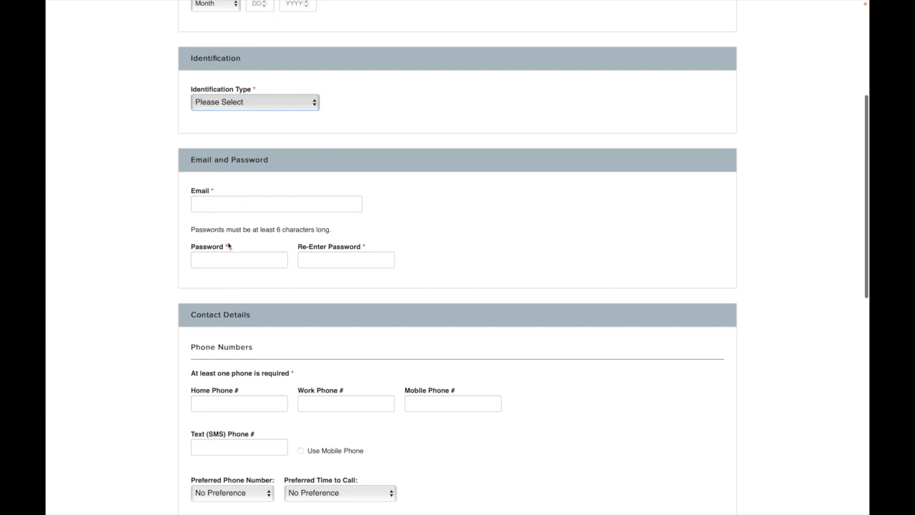
# Scroll through the remaining form sections down to the privacy statement
pyautogui.scroll(-3)
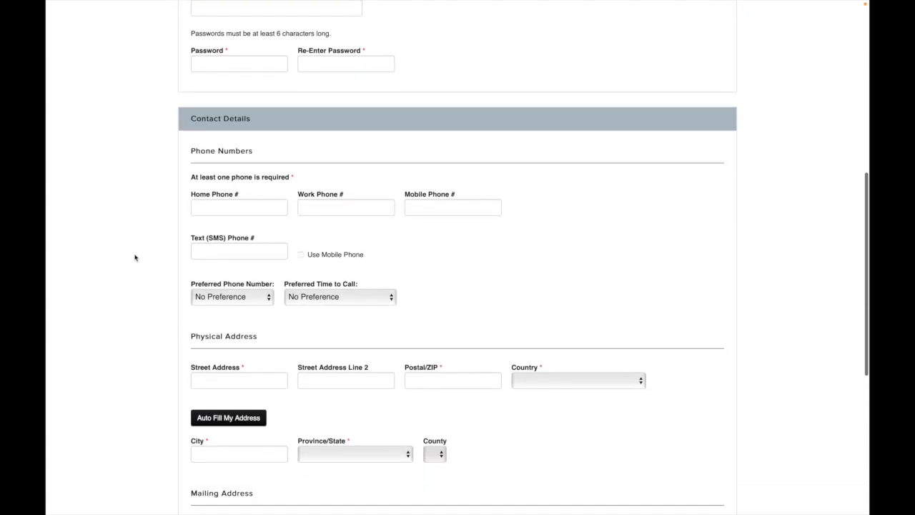
pyautogui.scroll(-3)
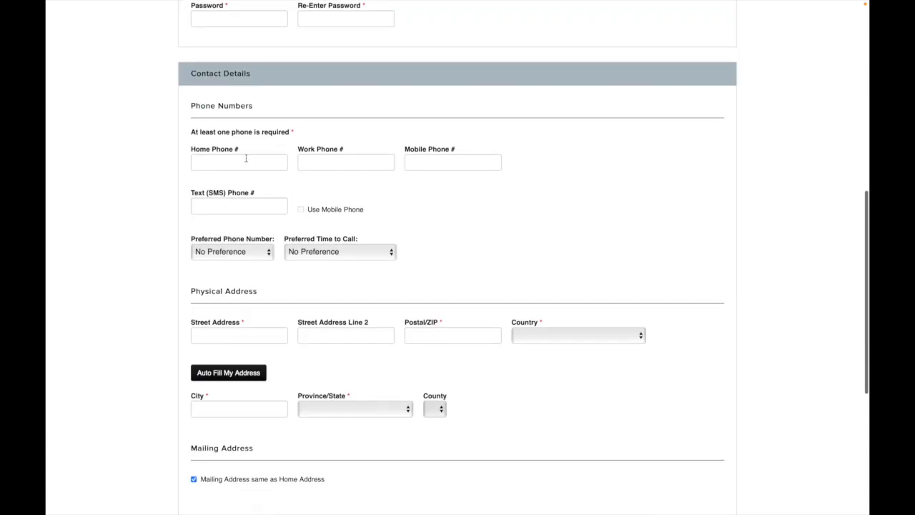
pyautogui.scroll(-3)
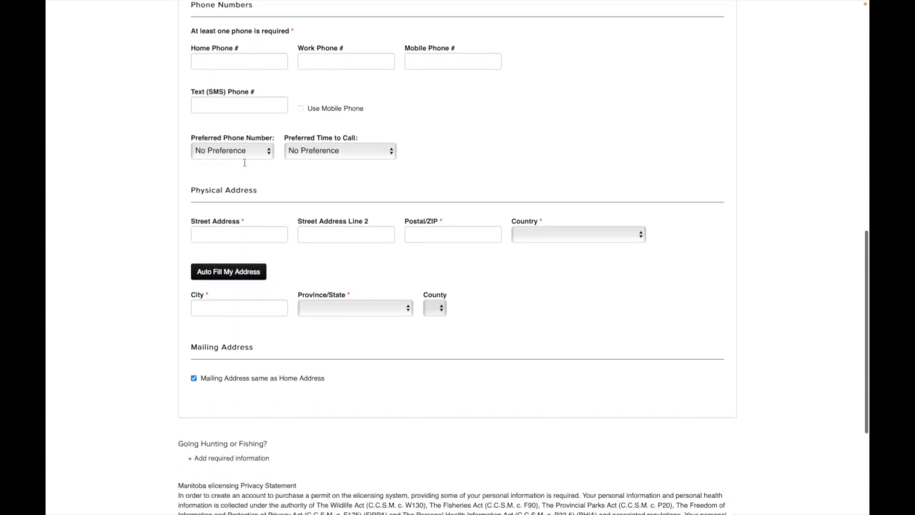
pyautogui.scroll(-3)
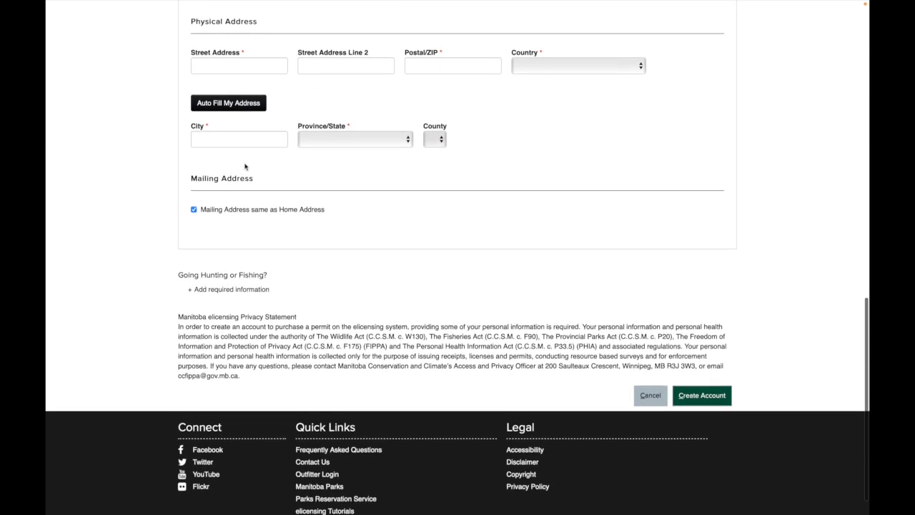
pyautogui.scroll(-3)
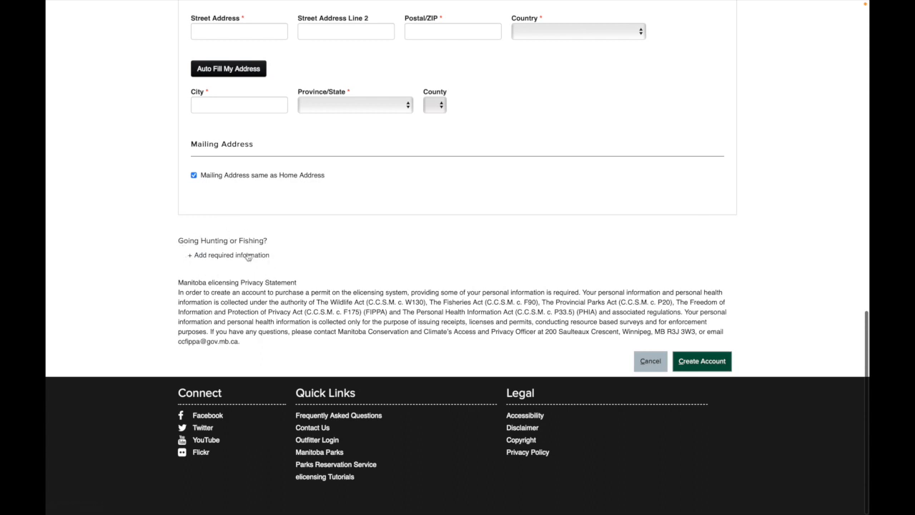
# Expand the hunting and fishing information section and submit Create Account
pyautogui.click(227, 254)
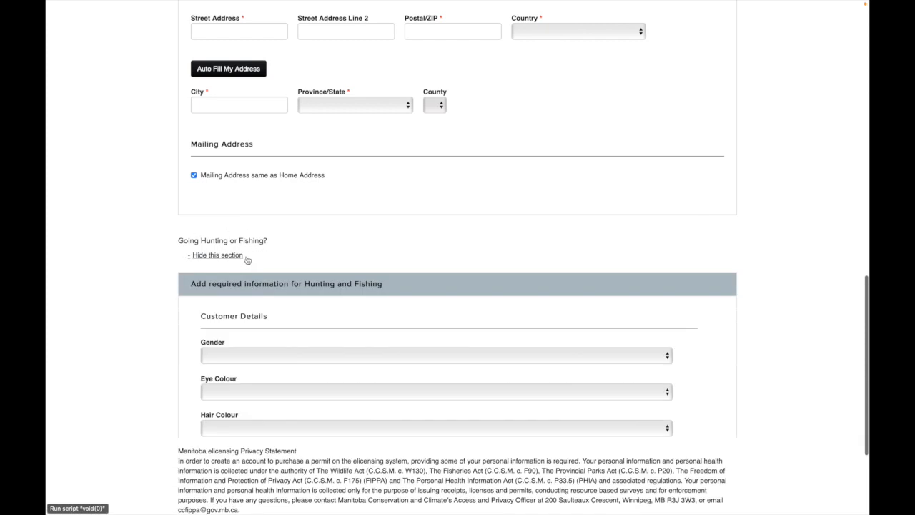
pyautogui.scroll(-3)
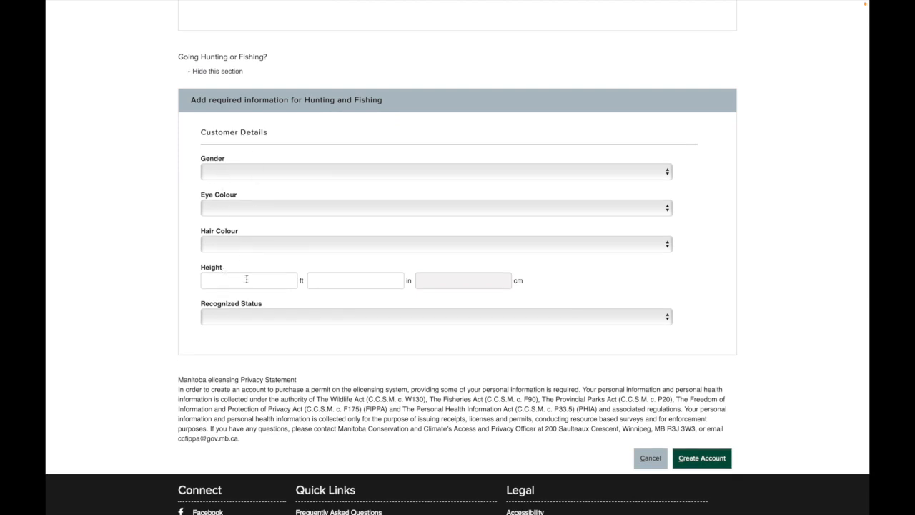
pyautogui.click(436, 316)
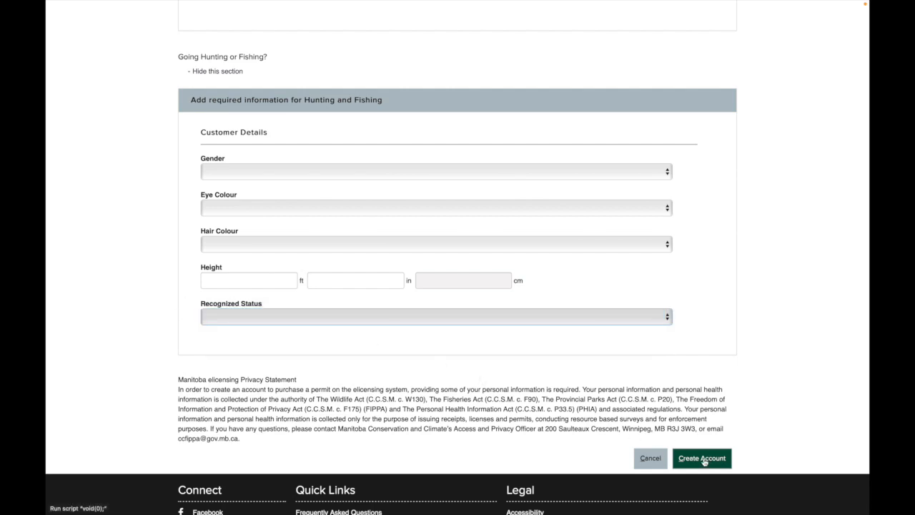
pyautogui.click(700, 458)
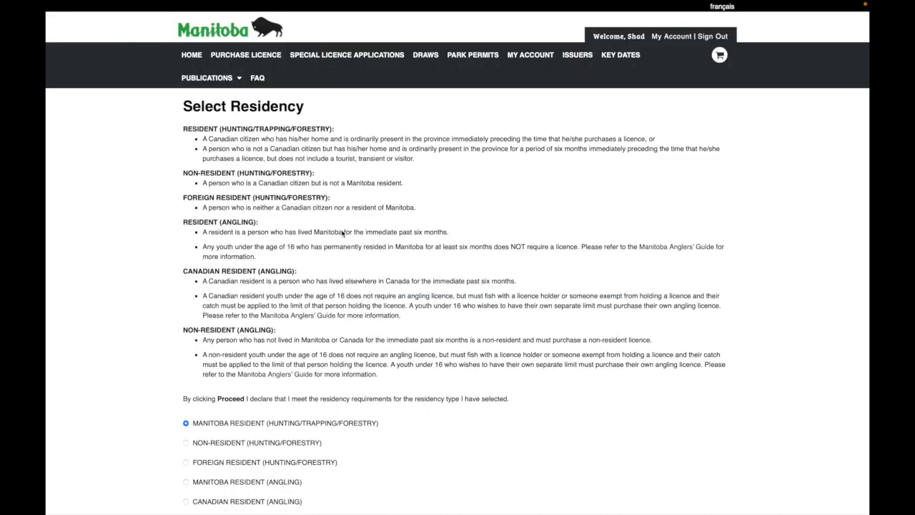
pyautogui.moveTo(269, 219)
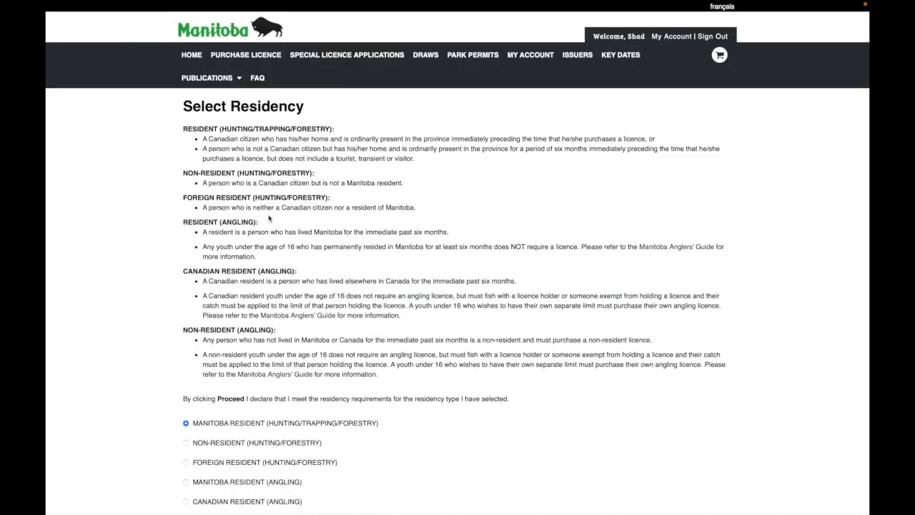
# Select NON-RESIDENT (ANGLING) as the residency type on the Select Residency page
pyautogui.scroll(-3)
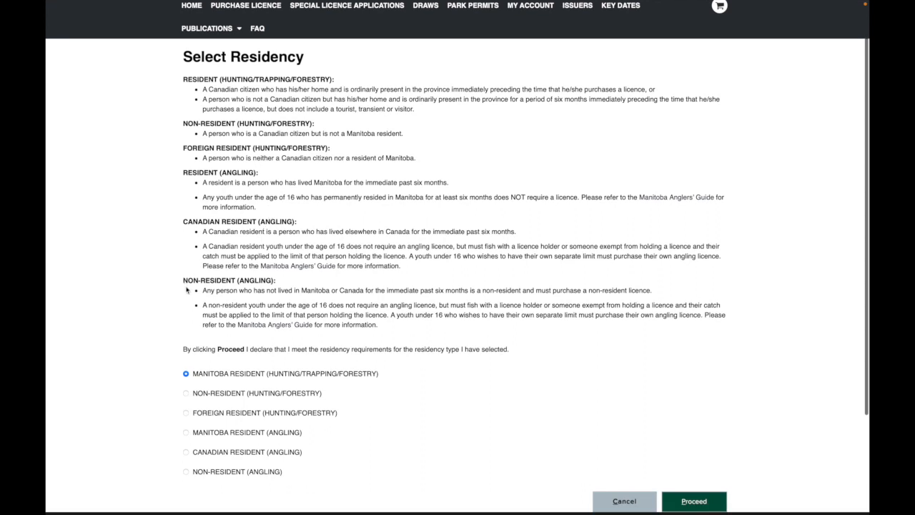
pyautogui.moveTo(186, 279)
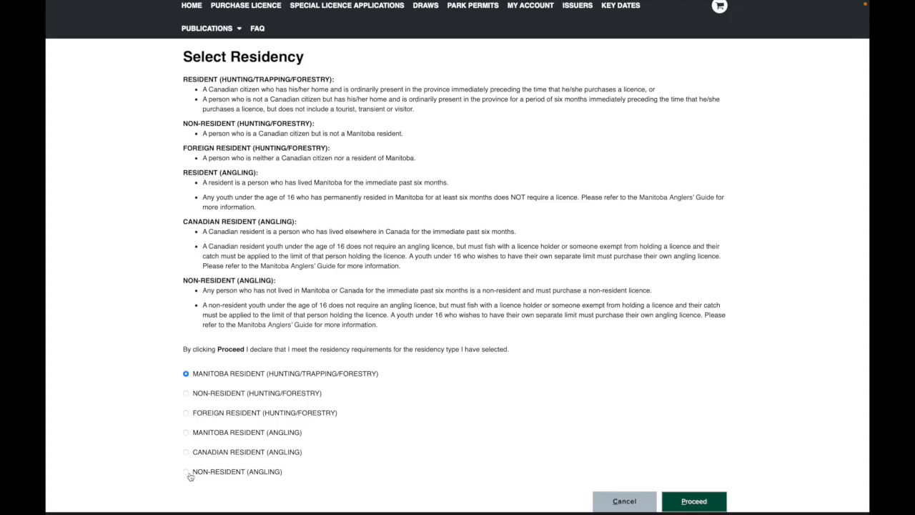
pyautogui.click(186, 472)
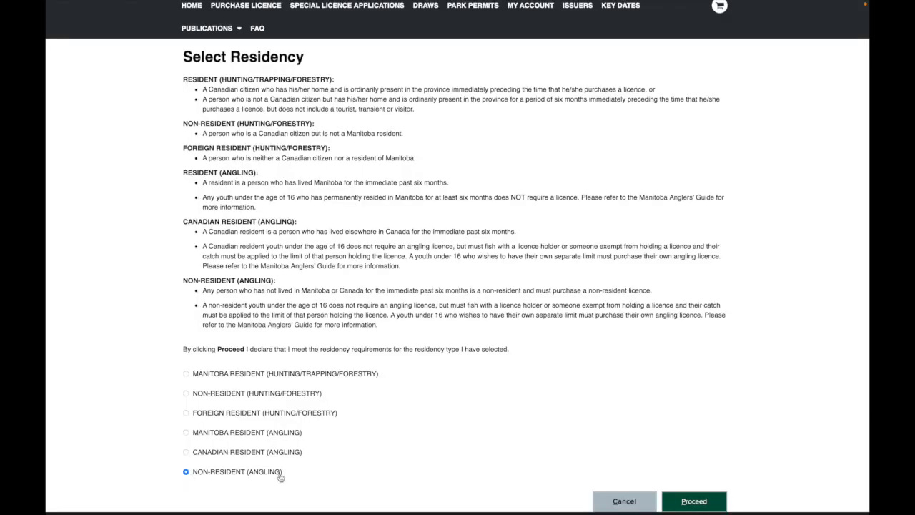
pyautogui.scroll(-3)
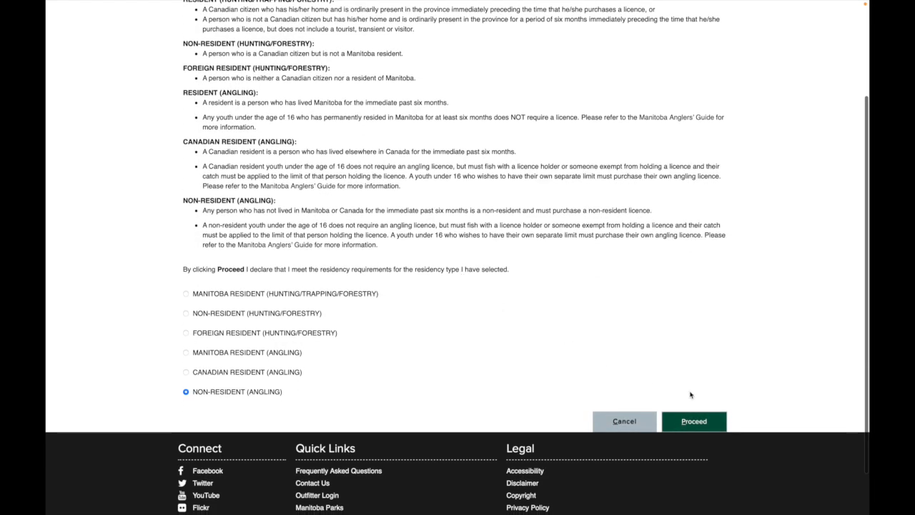
# Proceed with the residency choice and go to the cart holding the NC conservation angling licence
pyautogui.click(693, 421)
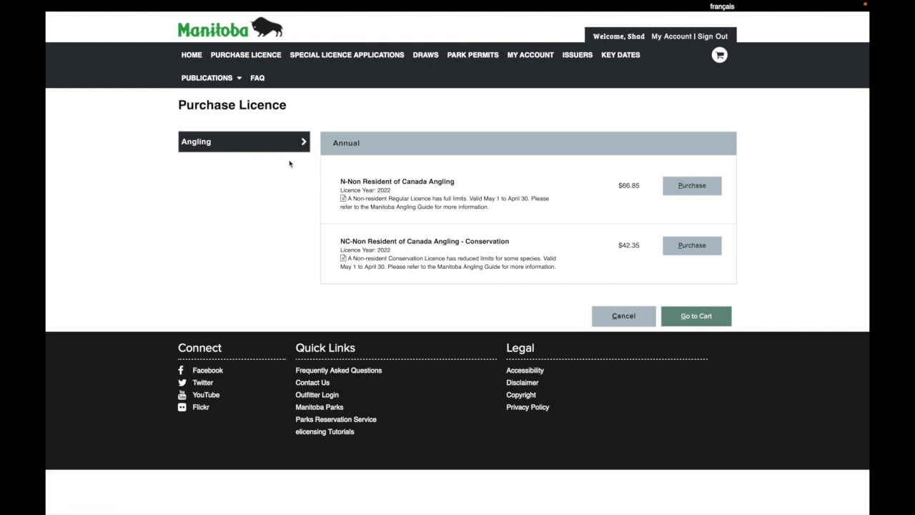
pyautogui.moveTo(623, 264)
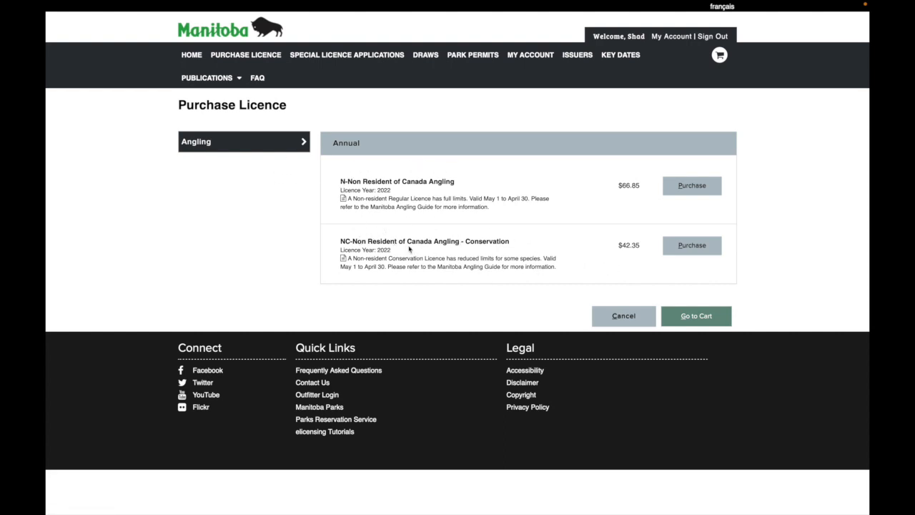
pyautogui.moveTo(437, 259)
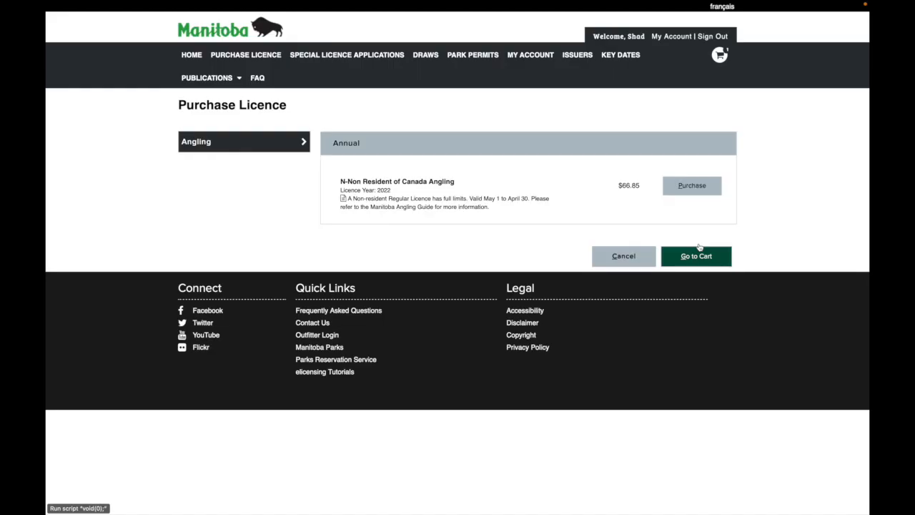
pyautogui.click(695, 256)
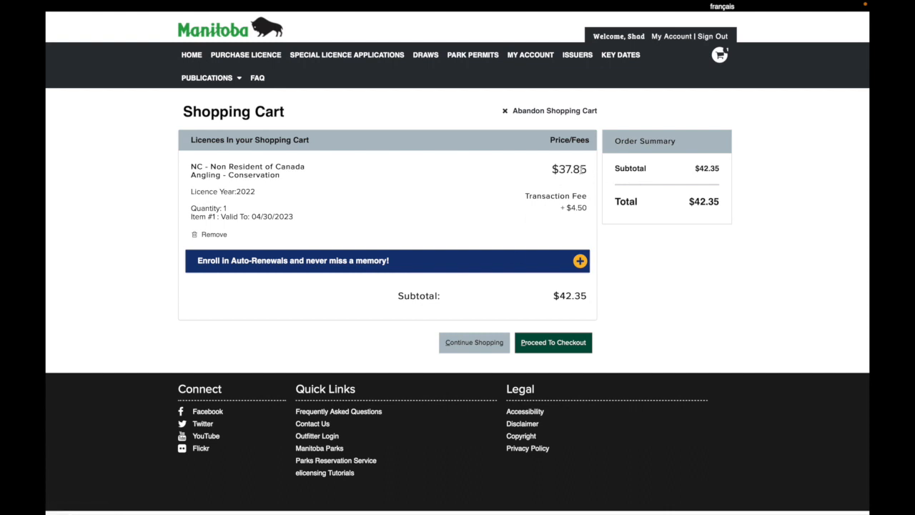
pyautogui.moveTo(664, 232)
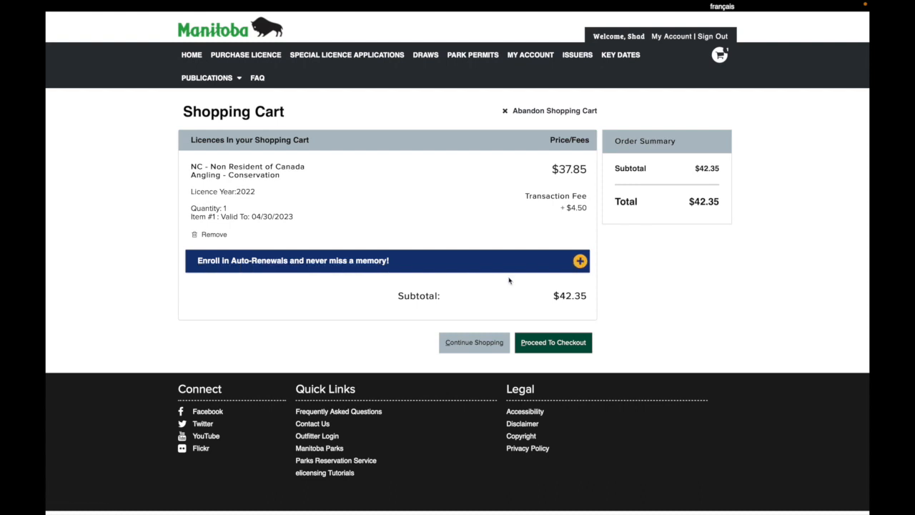
# Proceed to checkout from the cart with the $42.35 conservation licence
pyautogui.click(553, 343)
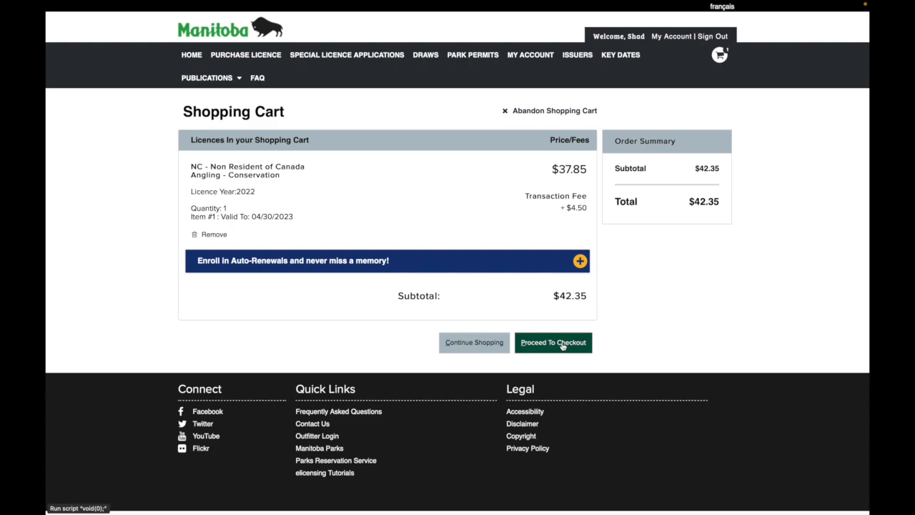
pyautogui.click(552, 343)
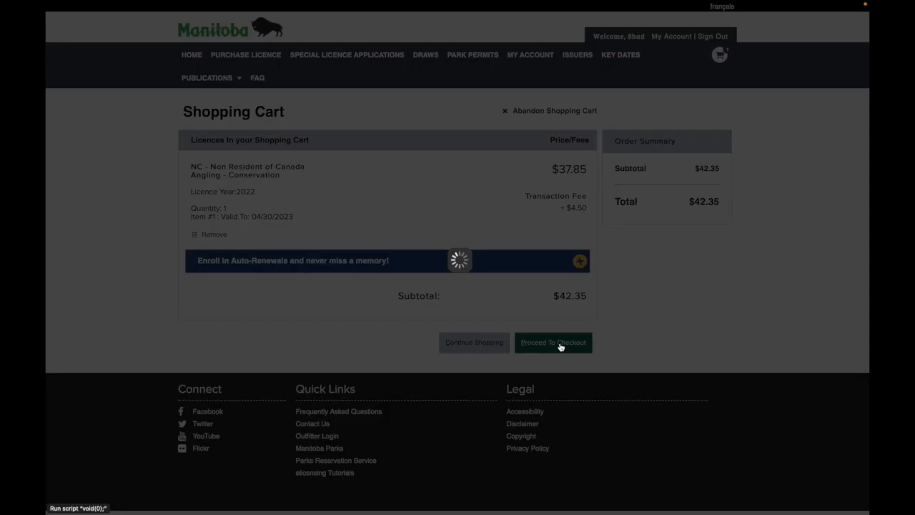
# Review the Checkout page down to the Acknowledgement and Submit Payment section
pyautogui.click(552, 341)
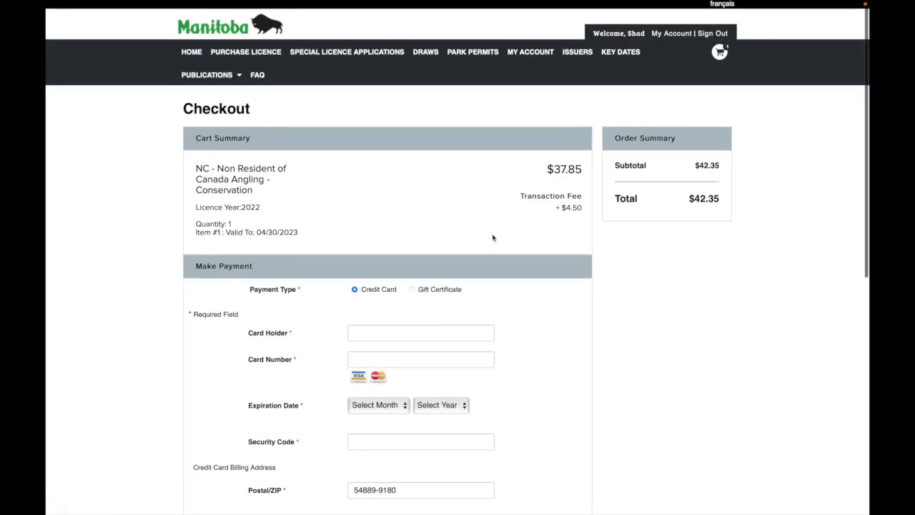
pyautogui.scroll(-3)
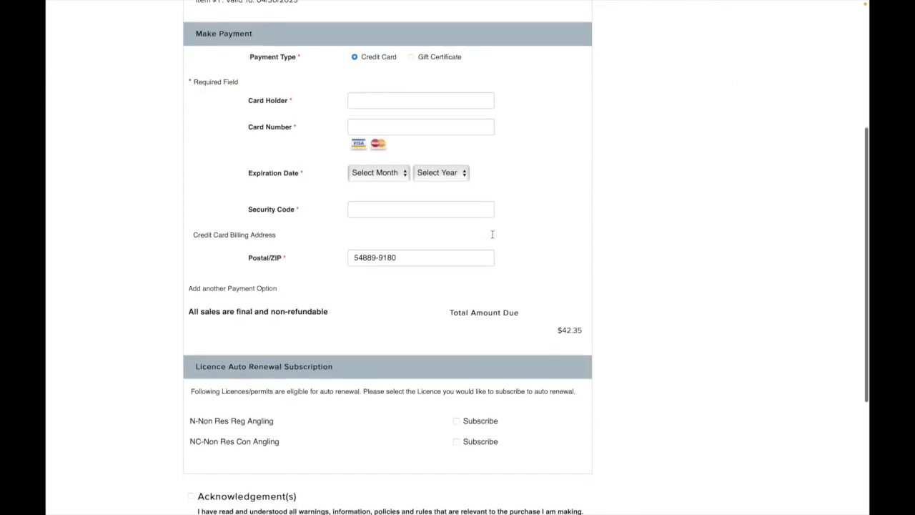
pyautogui.scroll(-3)
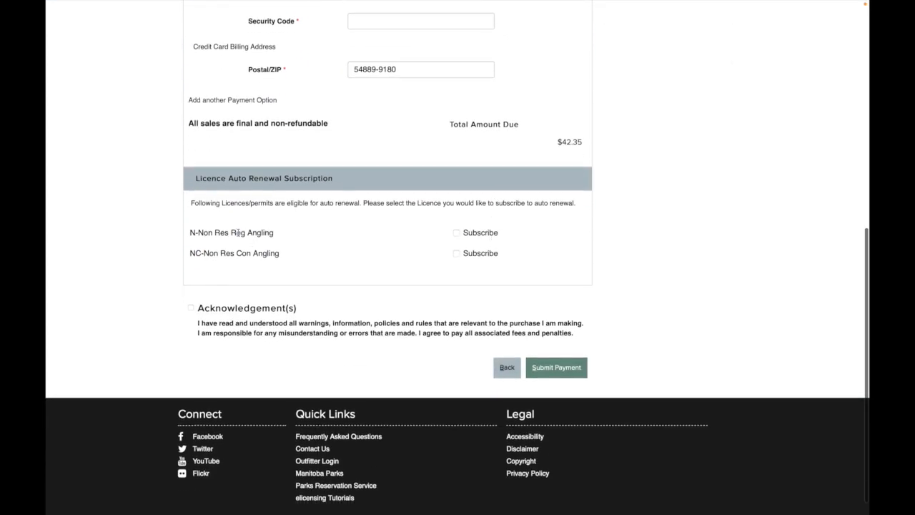
pyautogui.moveTo(599, 310)
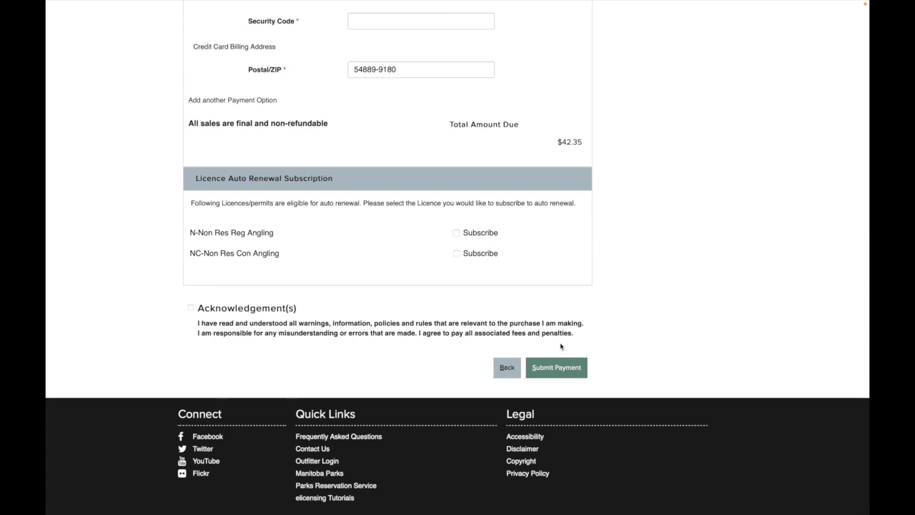
pyautogui.moveTo(613, 343)
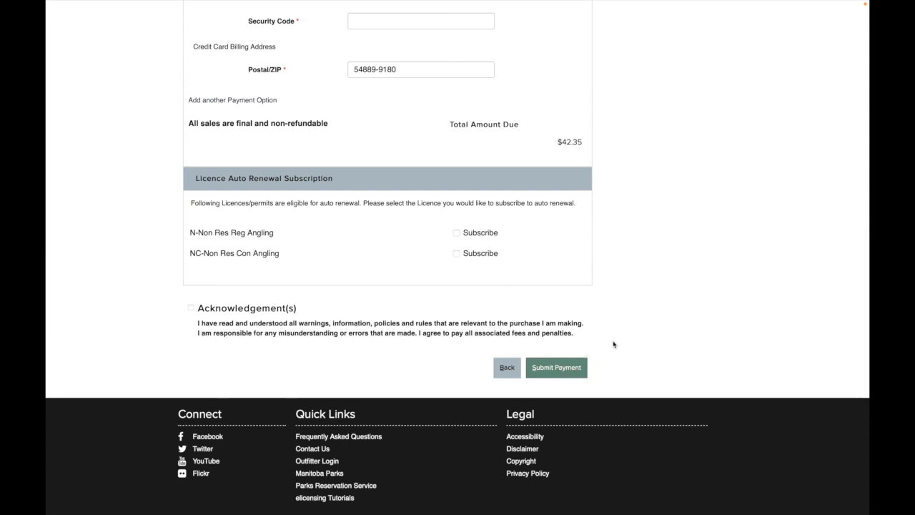